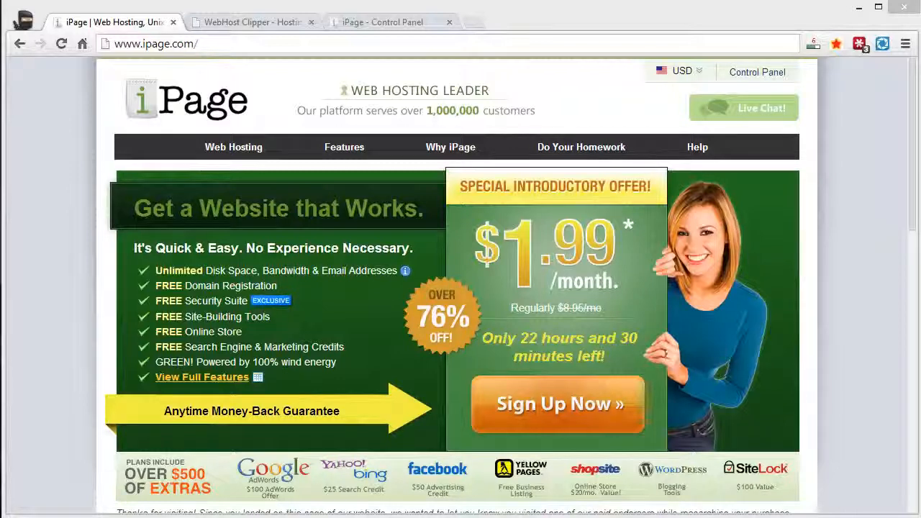
{"action": "mouse_move", "coordinate": [683, 311]}
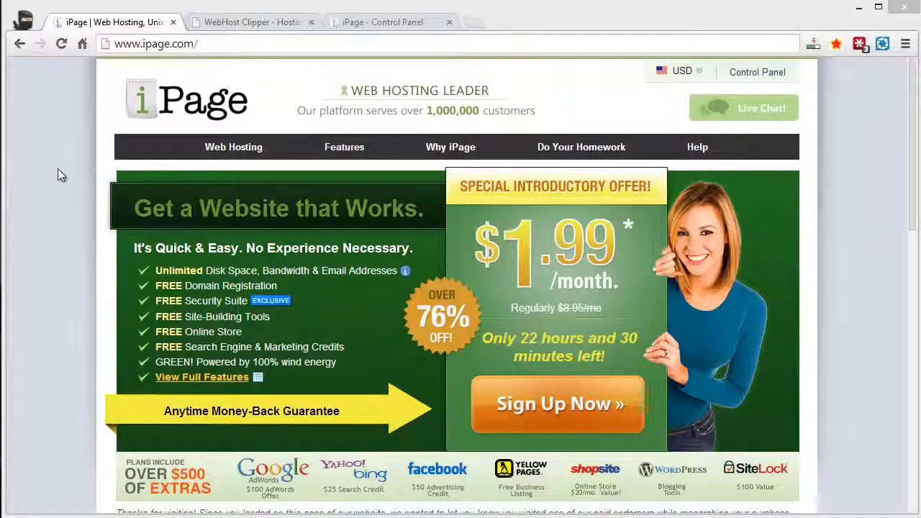
- Switch to WebHost Clipper and scroll its coupon categories to the iPage $1.99/month listing
{"action": "left_click", "coordinate": [250, 22]}
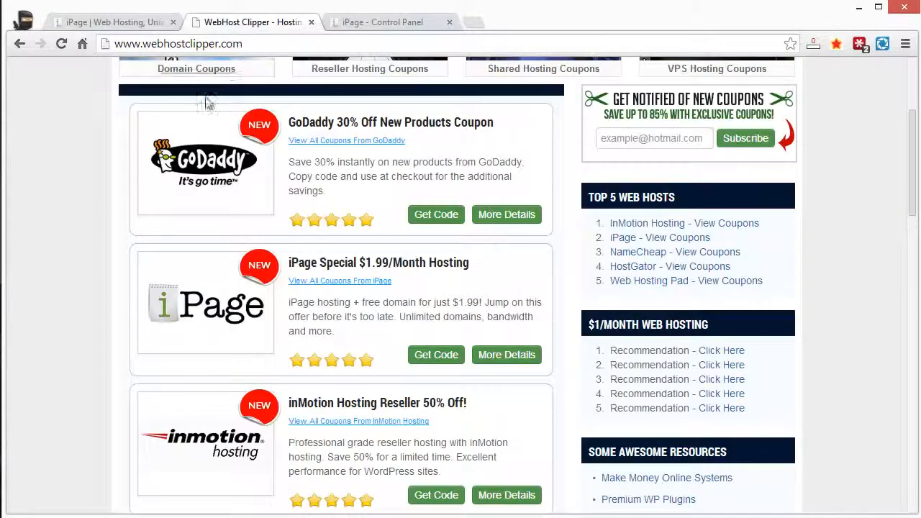
{"action": "scroll", "scroll_direction": "up", "scroll_amount": 3}
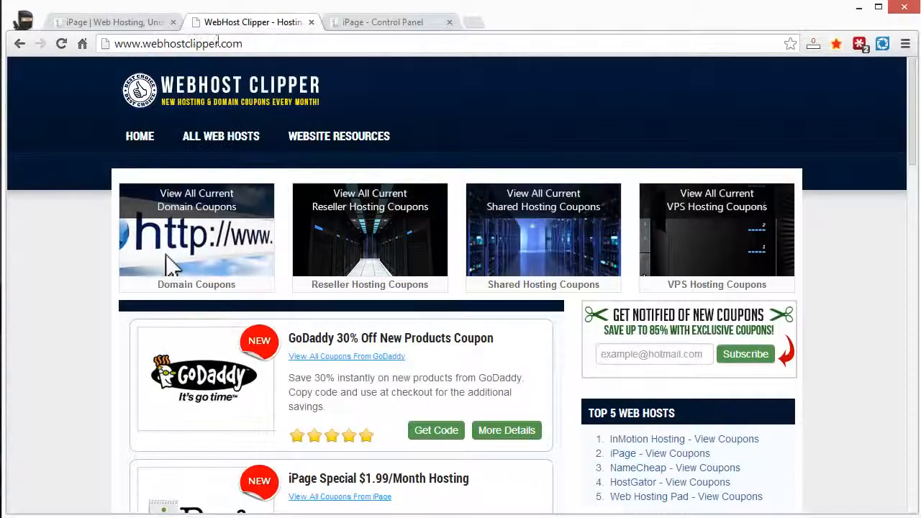
{"action": "mouse_move", "coordinate": [64, 227]}
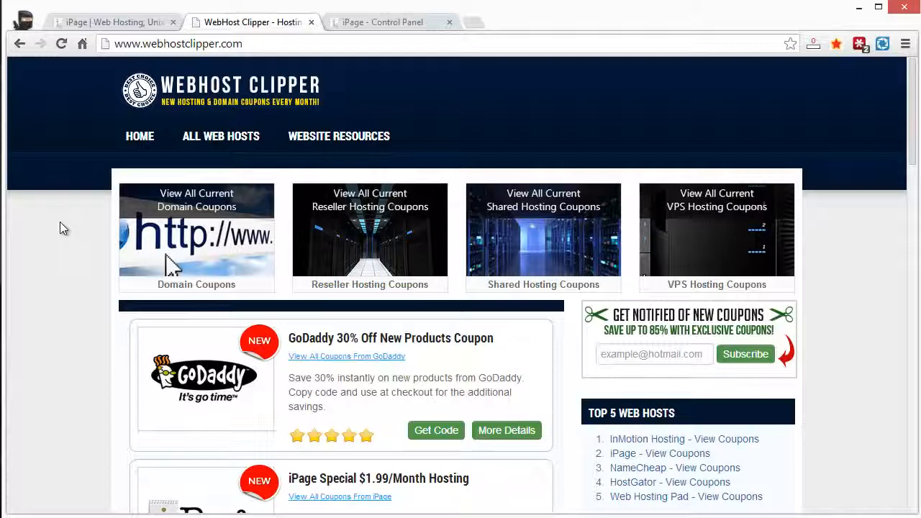
{"action": "scroll", "scroll_direction": "down", "scroll_amount": 3}
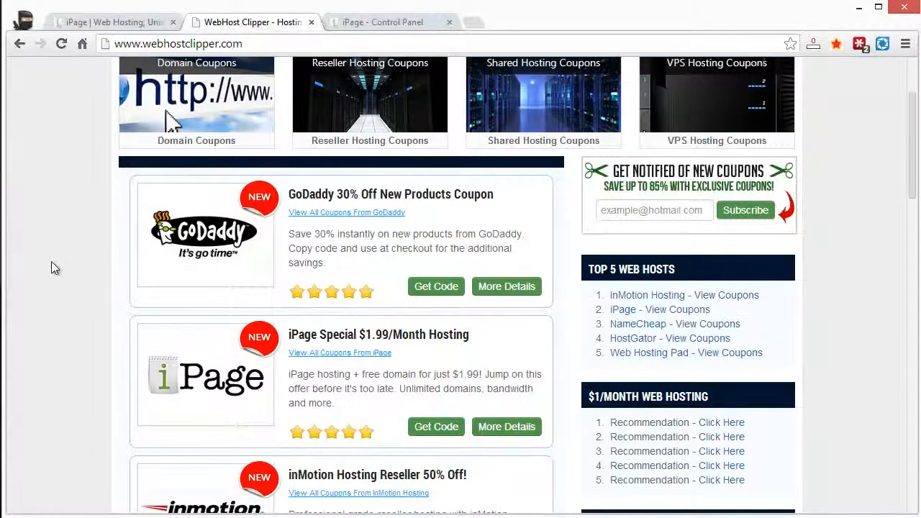
{"action": "mouse_move", "coordinate": [342, 337]}
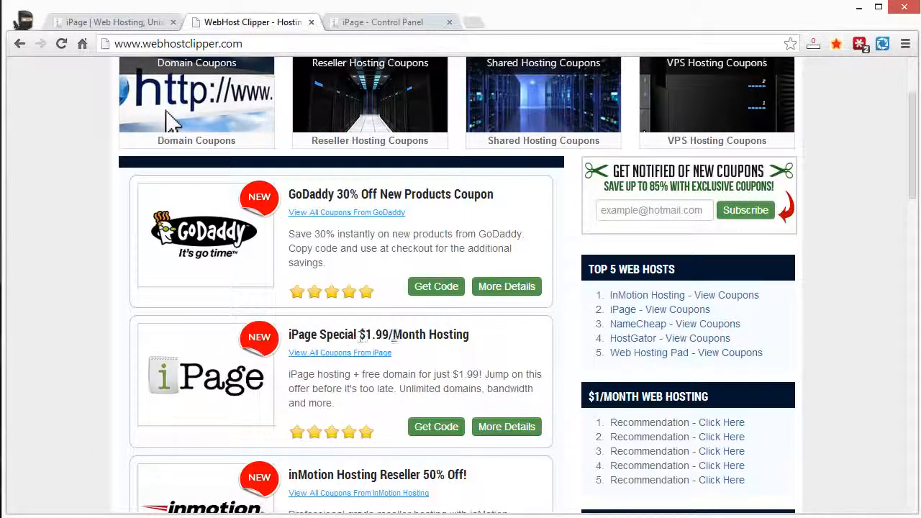
{"action": "mouse_move", "coordinate": [453, 365]}
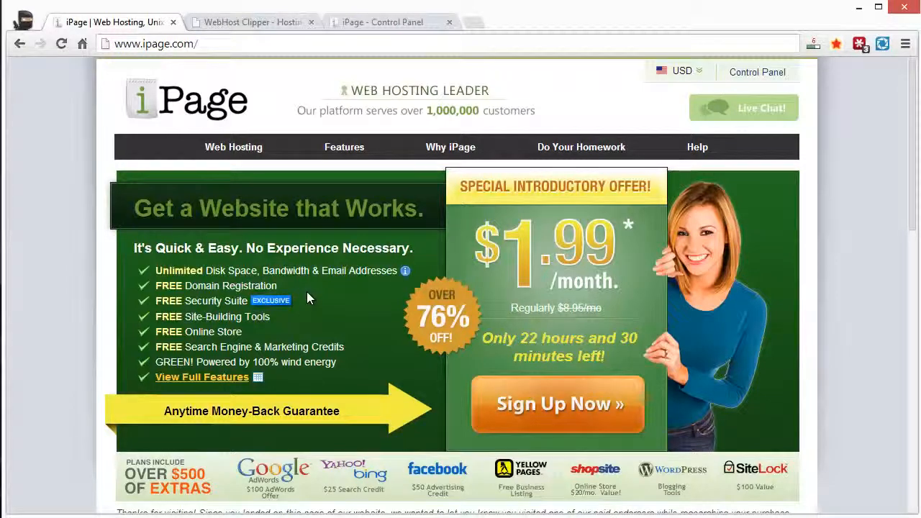
{"action": "mouse_move", "coordinate": [59, 314]}
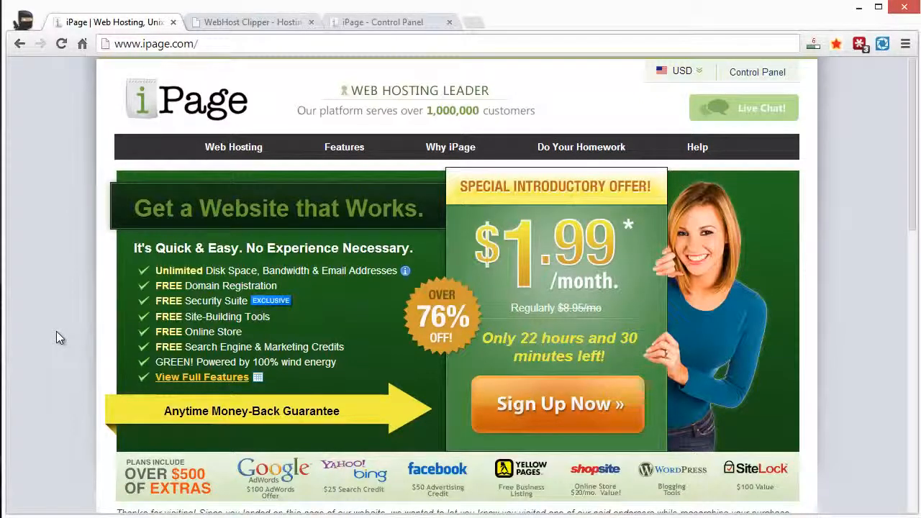
{"action": "scroll", "scroll_direction": "down", "scroll_amount": 3}
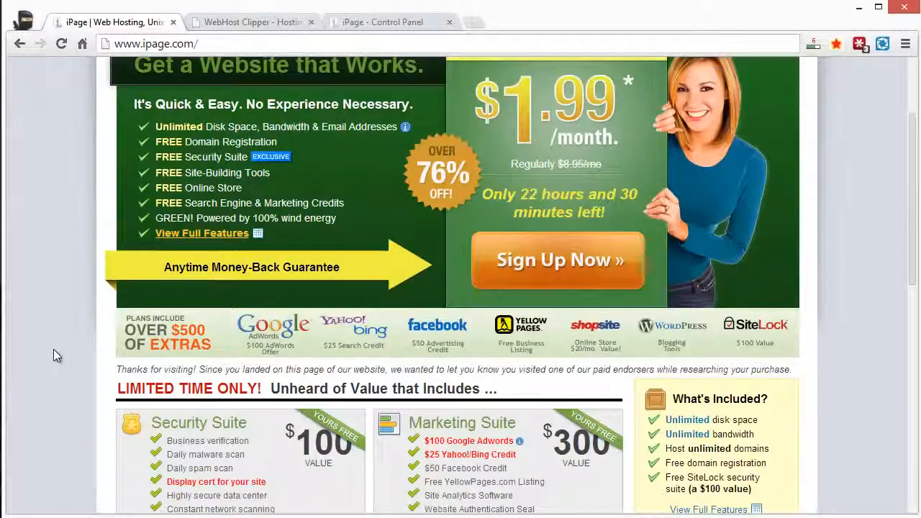
{"action": "mouse_move", "coordinate": [363, 339]}
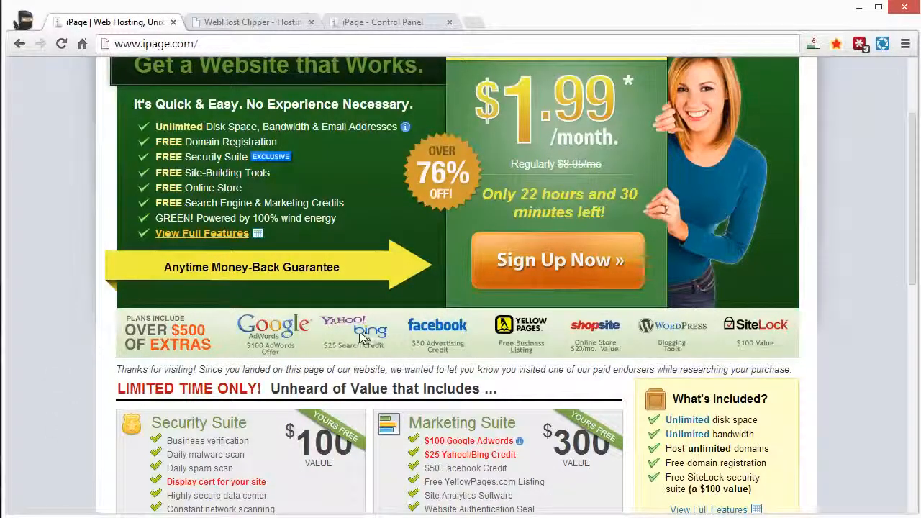
{"action": "scroll", "scroll_direction": "down", "scroll_amount": 3}
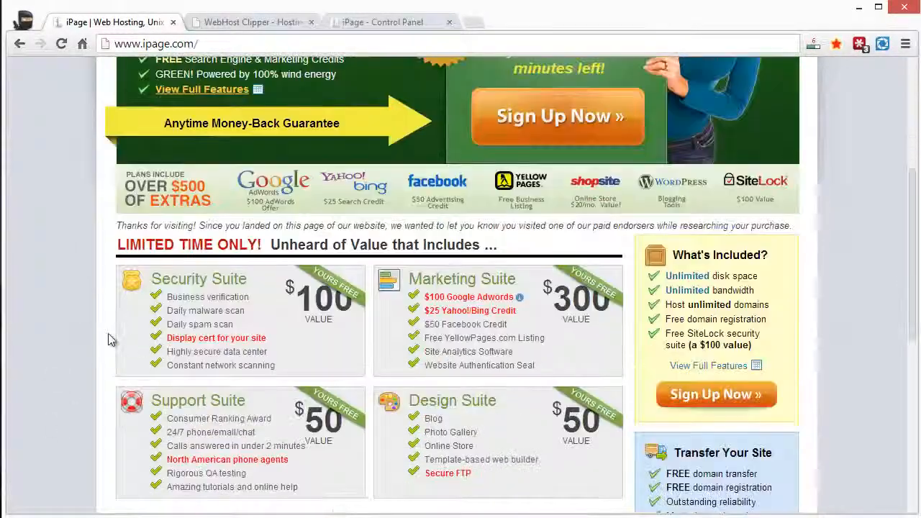
{"action": "scroll", "scroll_direction": "down", "scroll_amount": 3}
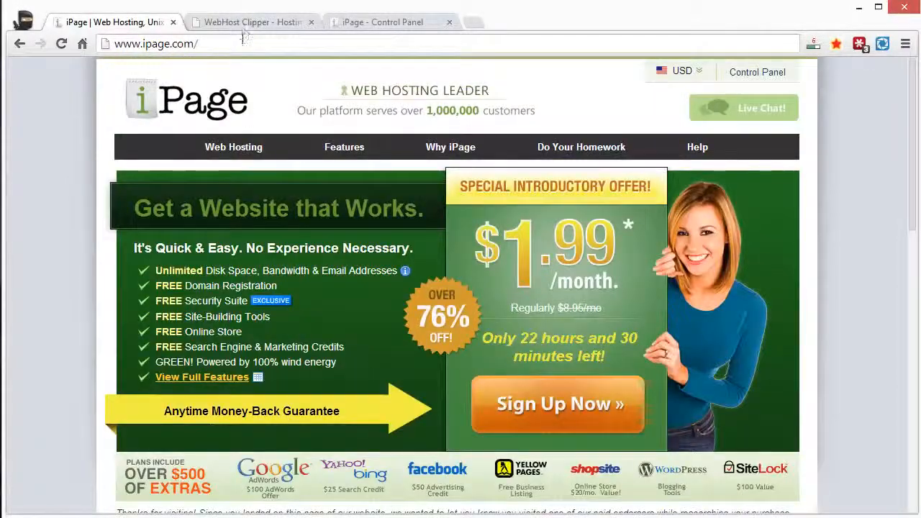
{"action": "left_click", "coordinate": [252, 21]}
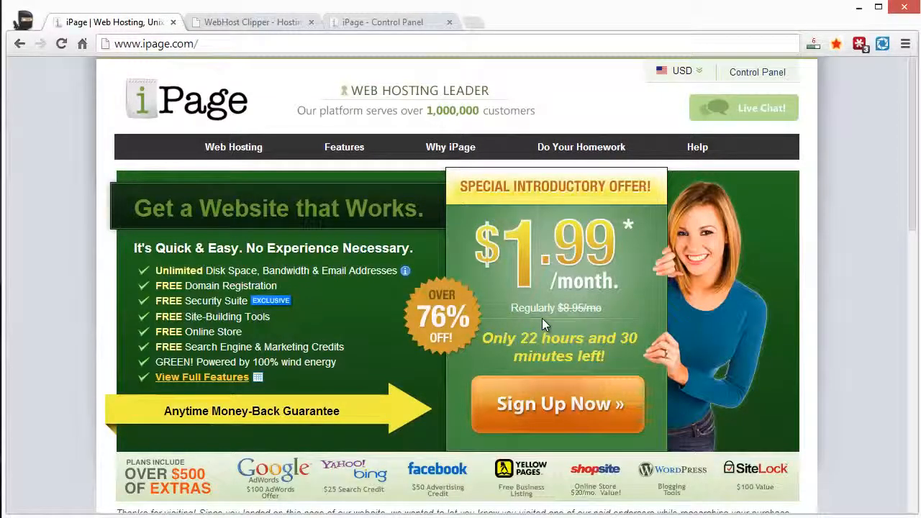
{"action": "mouse_move", "coordinate": [69, 256]}
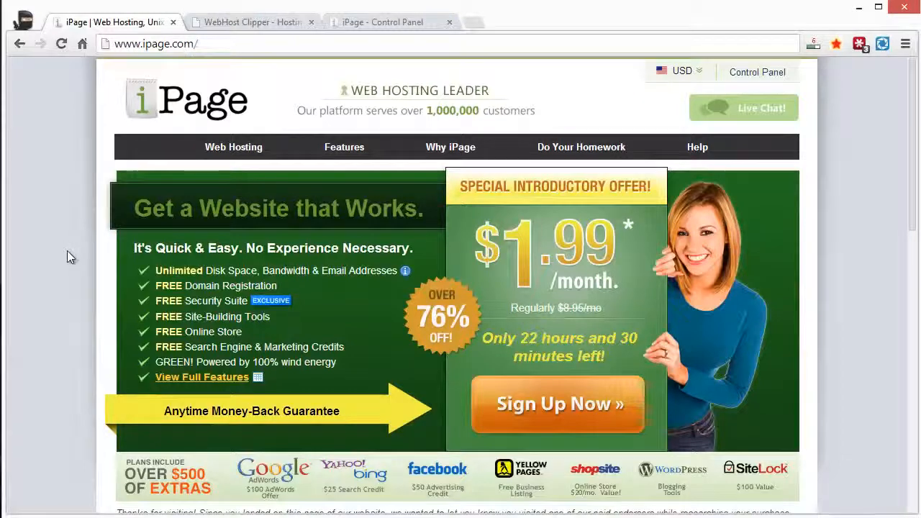
{"action": "mouse_move", "coordinate": [51, 225]}
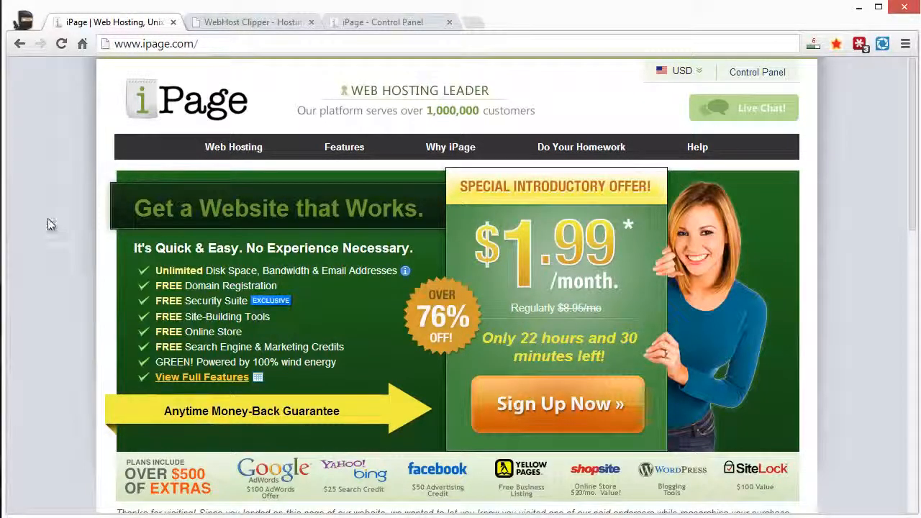
- Switch to the iPage Control Panel and scroll through Website, Email and Domain tools down to System Settings
{"action": "left_click", "coordinate": [382, 22]}
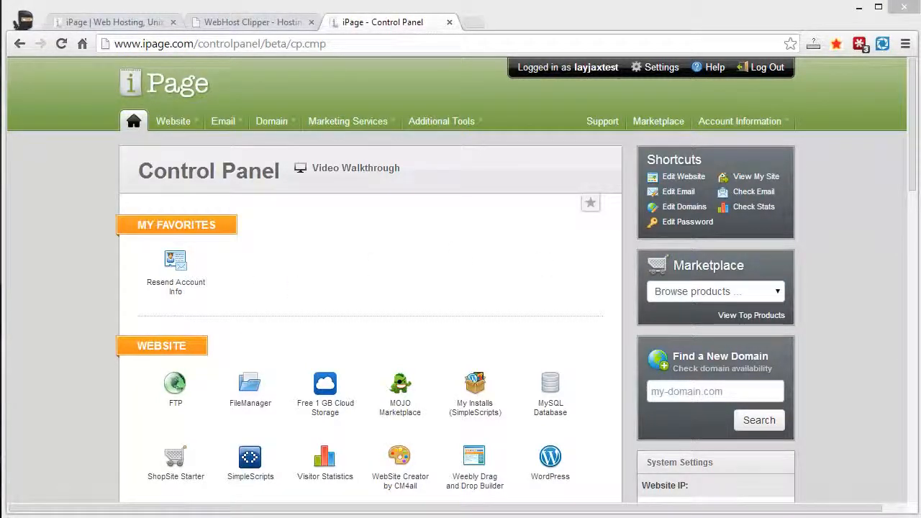
{"action": "scroll", "scroll_direction": "down", "scroll_amount": 3}
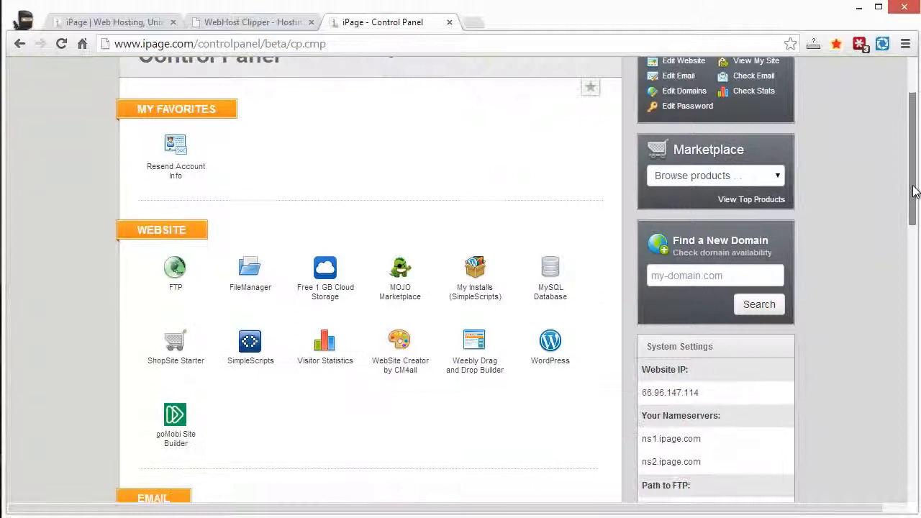
{"action": "scroll", "scroll_direction": "down", "scroll_amount": 3}
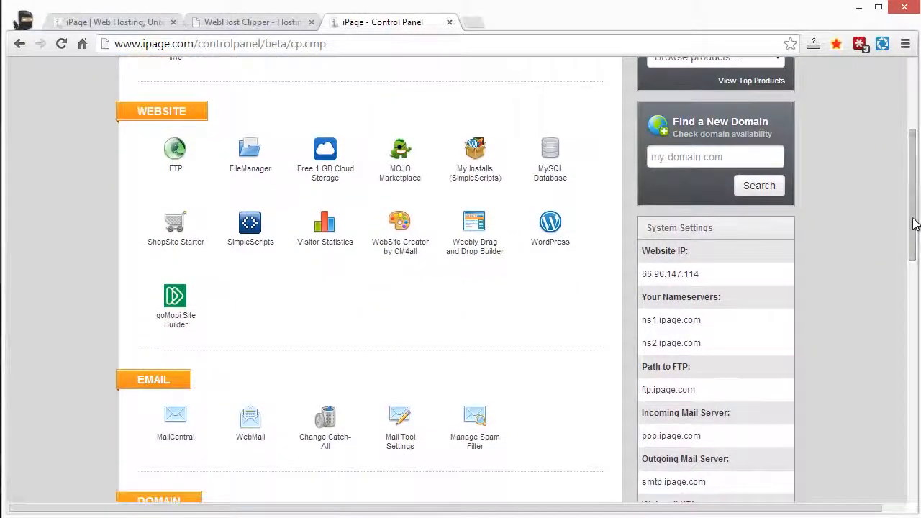
{"action": "scroll", "scroll_direction": "down", "scroll_amount": 3}
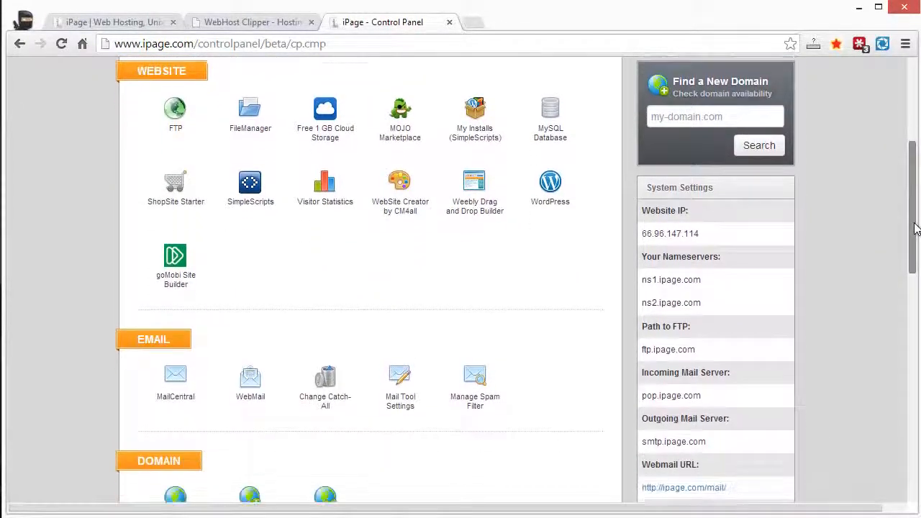
{"action": "scroll", "scroll_direction": "down", "scroll_amount": 3}
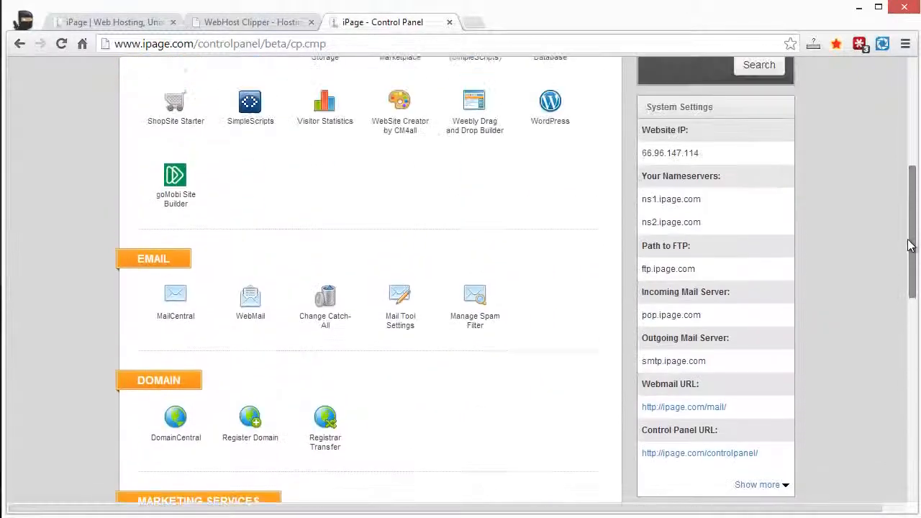
{"action": "scroll", "scroll_direction": "down", "scroll_amount": 3}
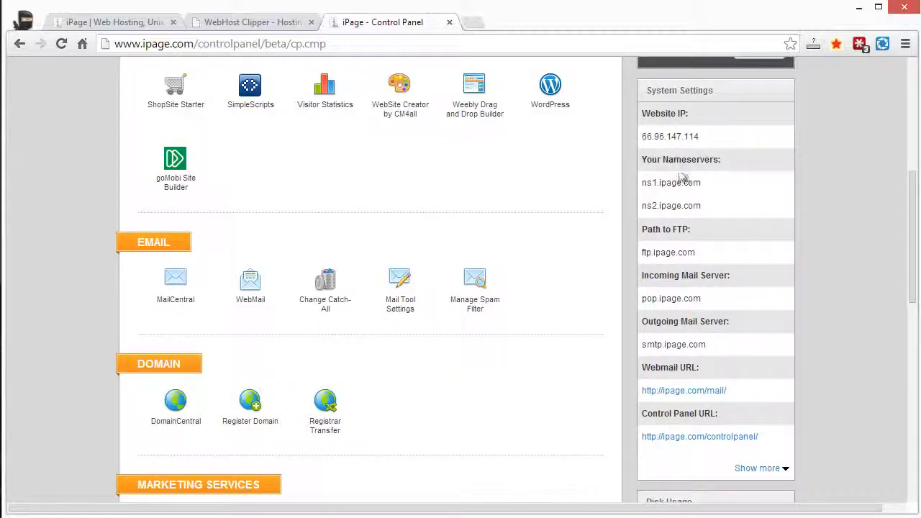
{"action": "mouse_move", "coordinate": [708, 188]}
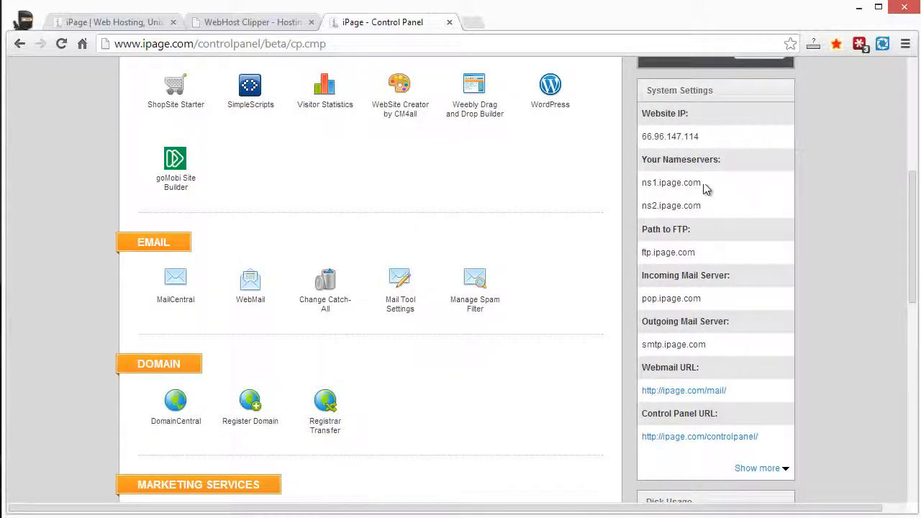
{"action": "mouse_move", "coordinate": [713, 342]}
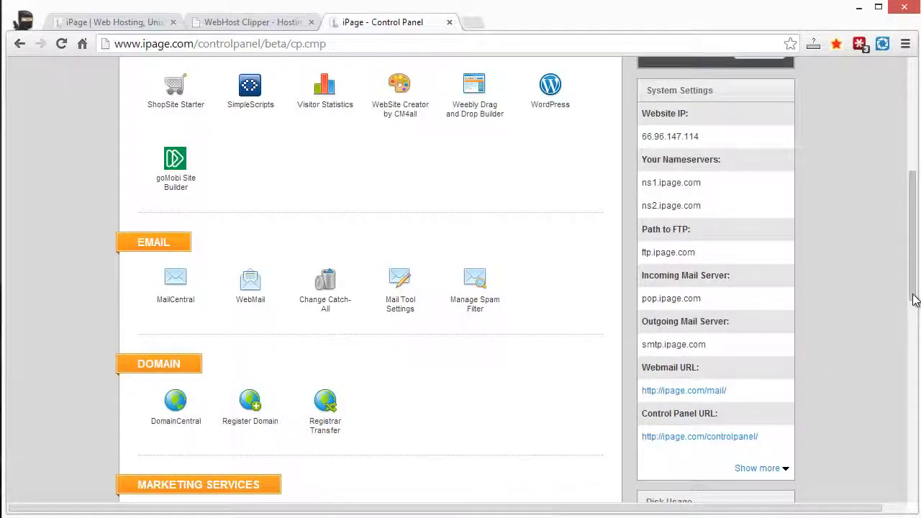
{"action": "scroll", "scroll_direction": "down", "scroll_amount": 3}
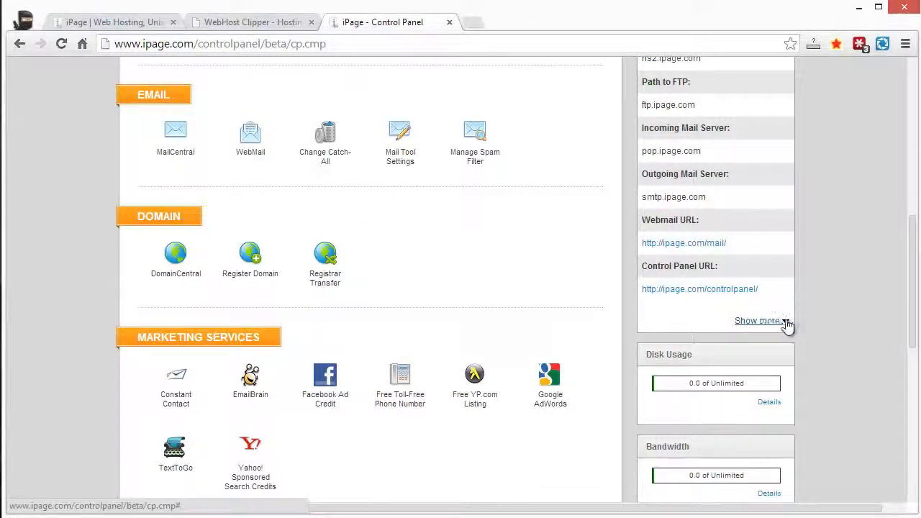
{"action": "scroll", "scroll_direction": "up", "scroll_amount": 3}
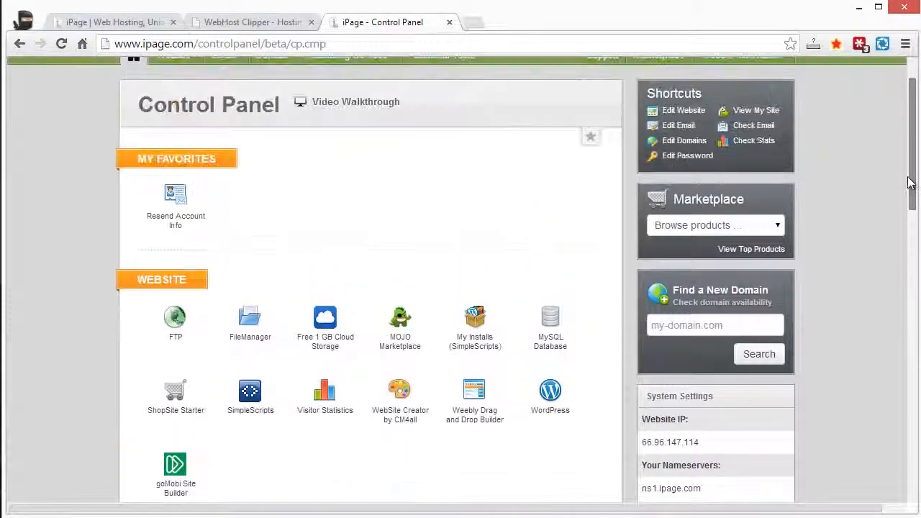
{"action": "scroll", "scroll_direction": "down", "scroll_amount": 3}
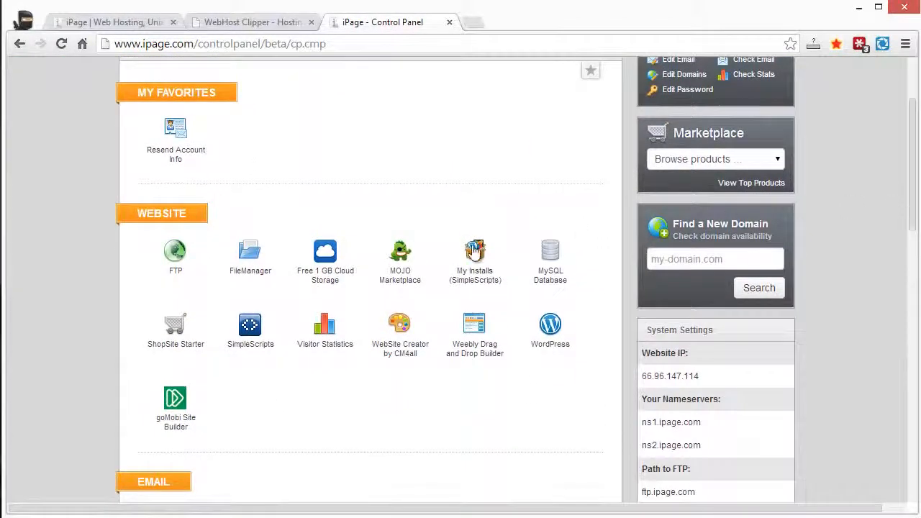
{"action": "scroll", "scroll_direction": "up", "scroll_amount": 3}
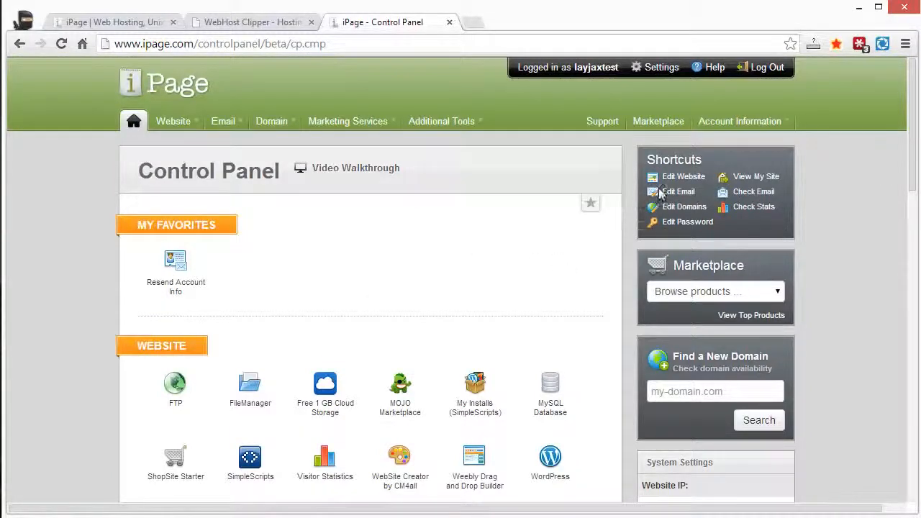
{"action": "mouse_move", "coordinate": [682, 176]}
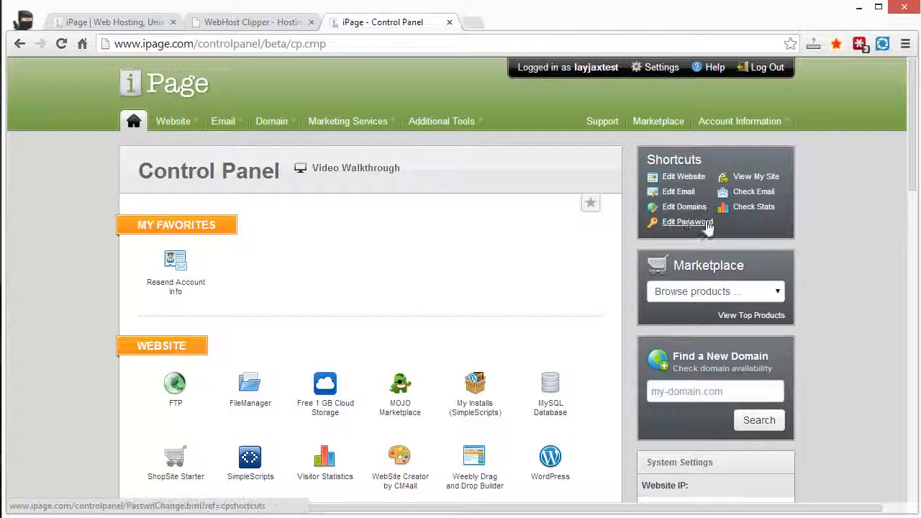
{"action": "mouse_move", "coordinate": [762, 210]}
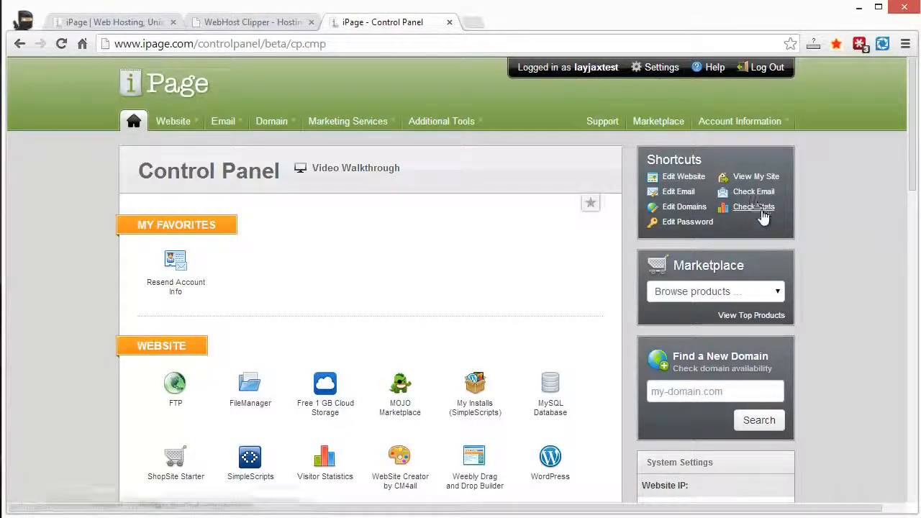
{"action": "scroll", "scroll_direction": "down", "scroll_amount": 3}
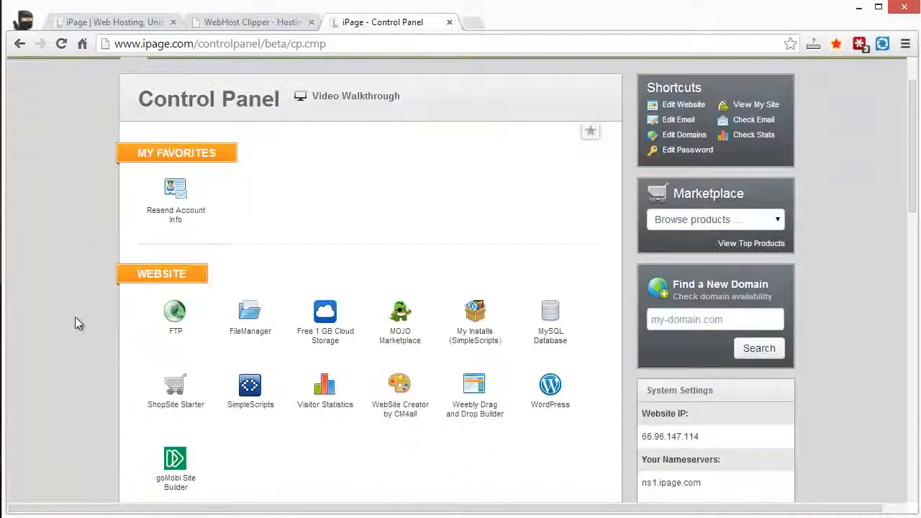
{"action": "scroll", "scroll_direction": "down", "scroll_amount": 3}
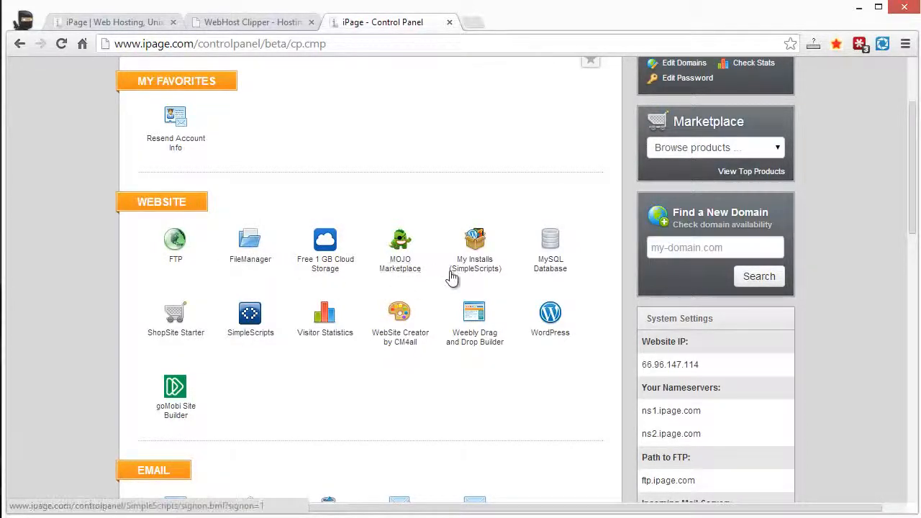
{"action": "mouse_move", "coordinate": [490, 276]}
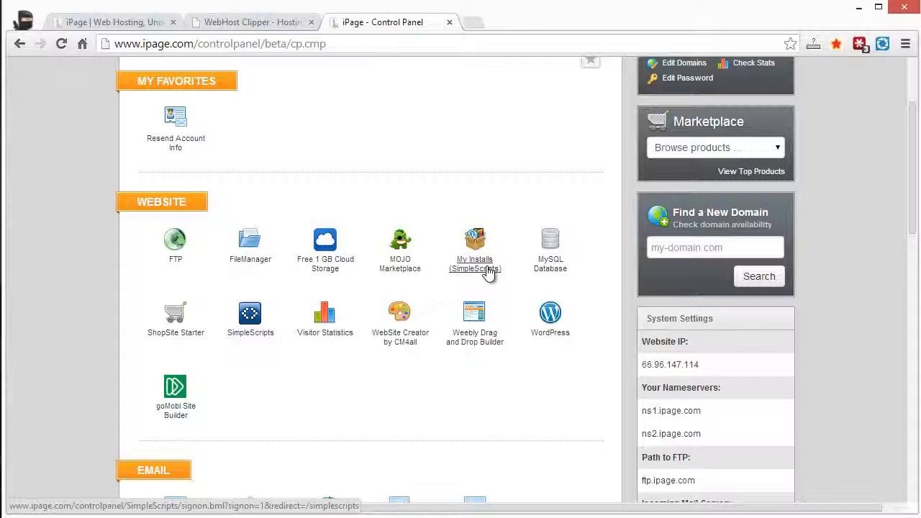
{"action": "mouse_move", "coordinate": [458, 272]}
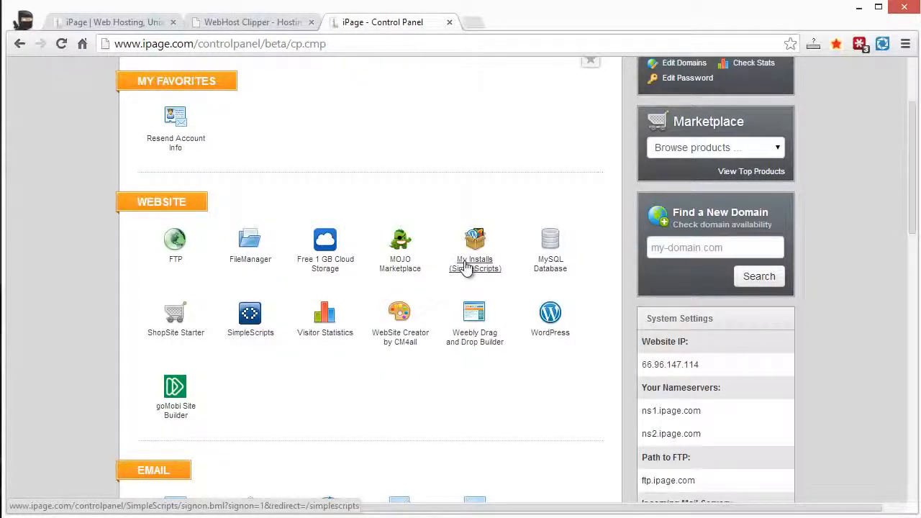
{"action": "mouse_move", "coordinate": [490, 276]}
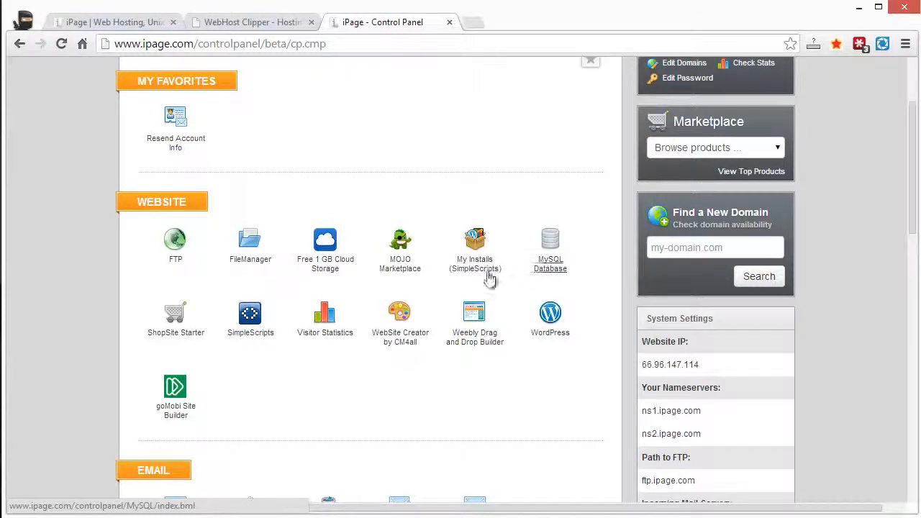
{"action": "mouse_move", "coordinate": [176, 333]}
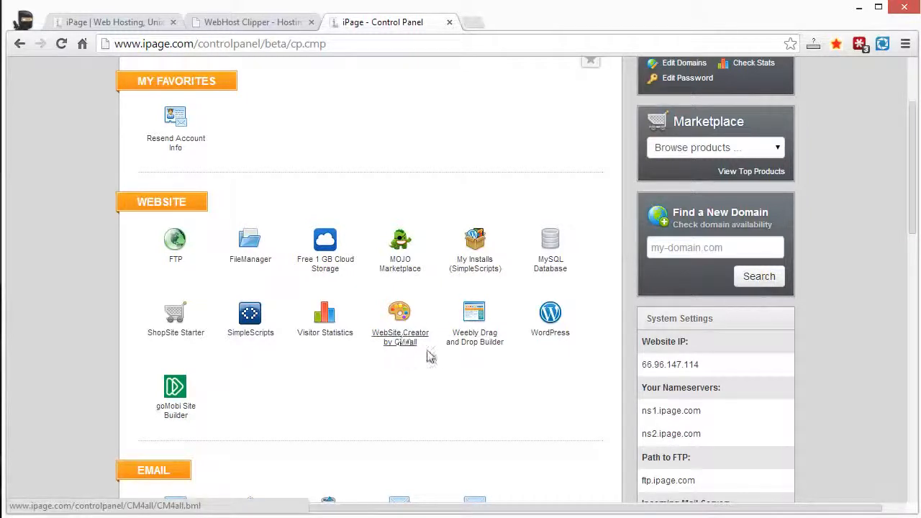
{"action": "mouse_move", "coordinate": [406, 338]}
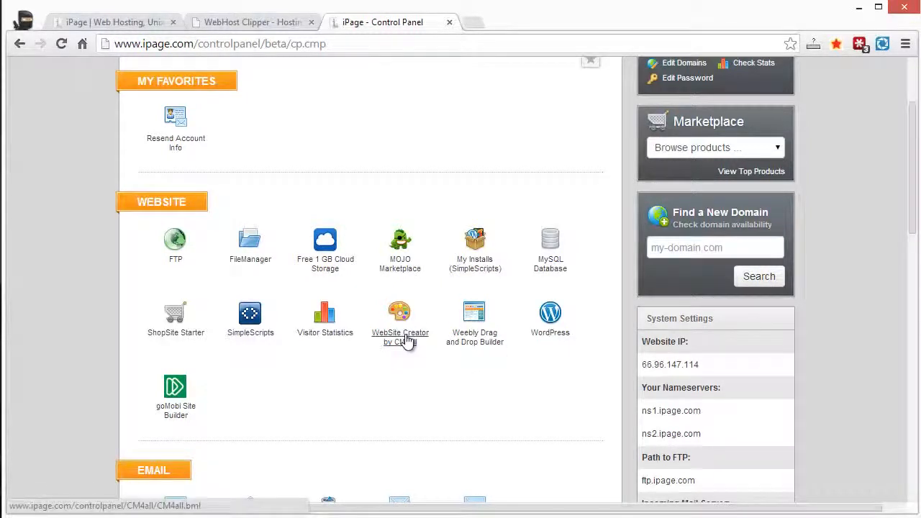
{"action": "mouse_move", "coordinate": [504, 401]}
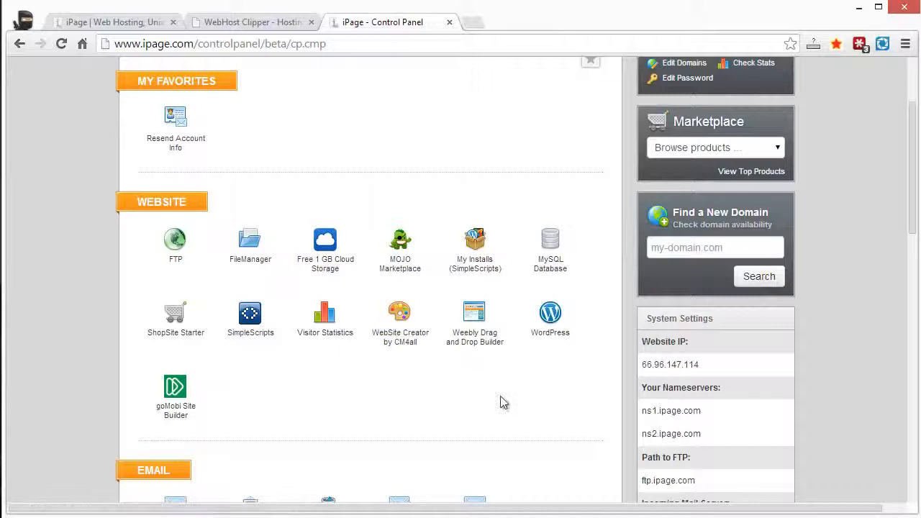
{"action": "scroll", "scroll_direction": "down", "scroll_amount": 3}
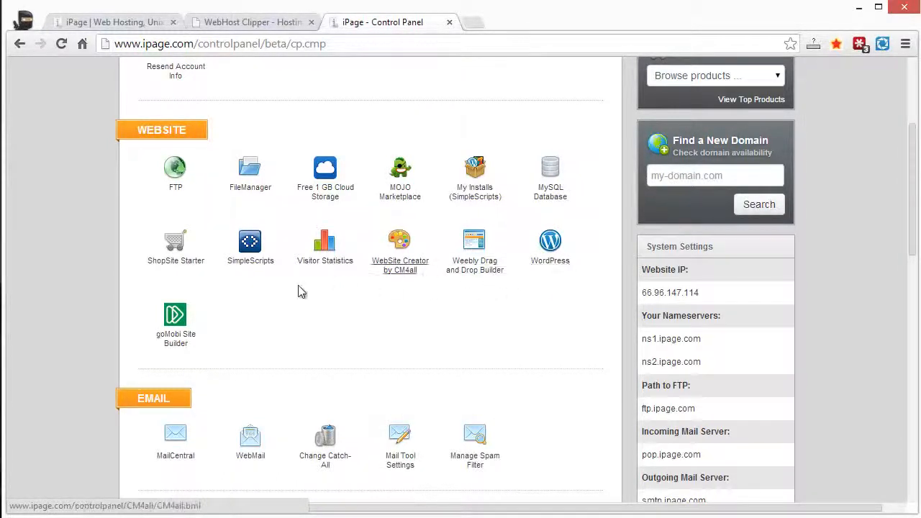
{"action": "scroll", "scroll_direction": "down", "scroll_amount": 3}
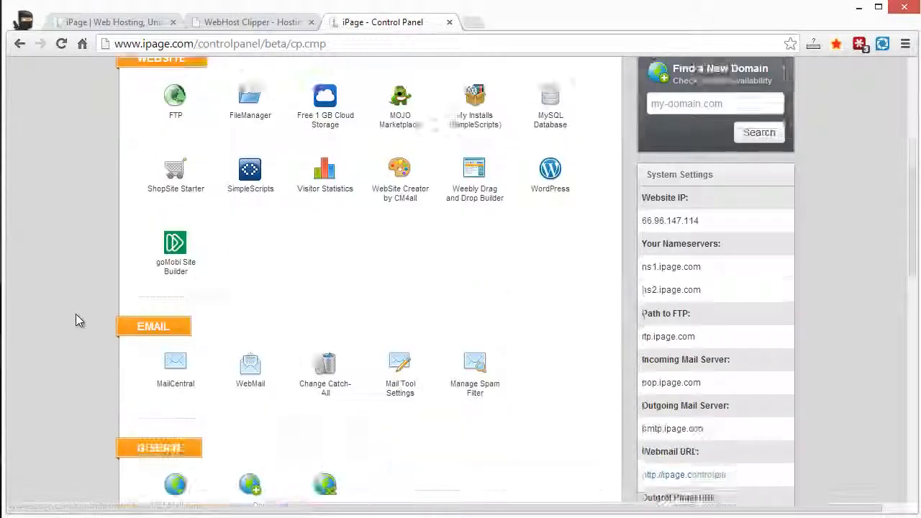
{"action": "scroll", "scroll_direction": "down", "scroll_amount": 3}
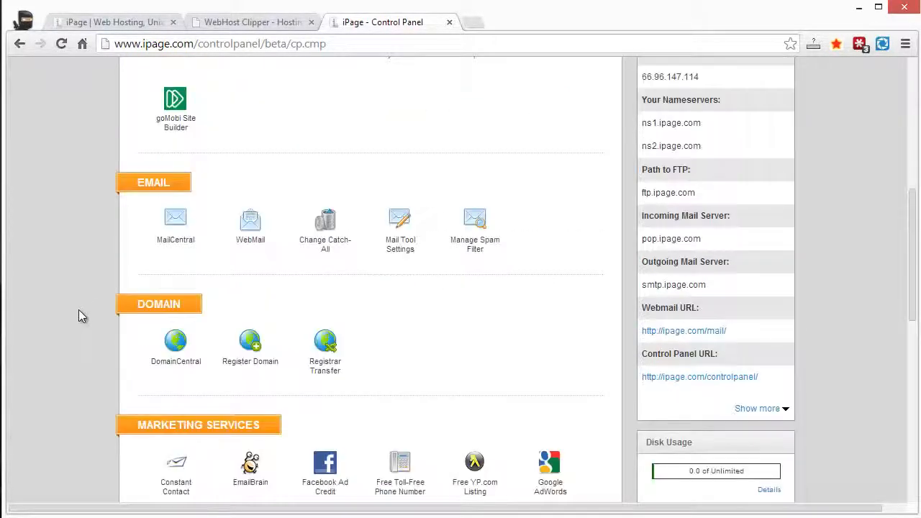
{"action": "mouse_move", "coordinate": [475, 237]}
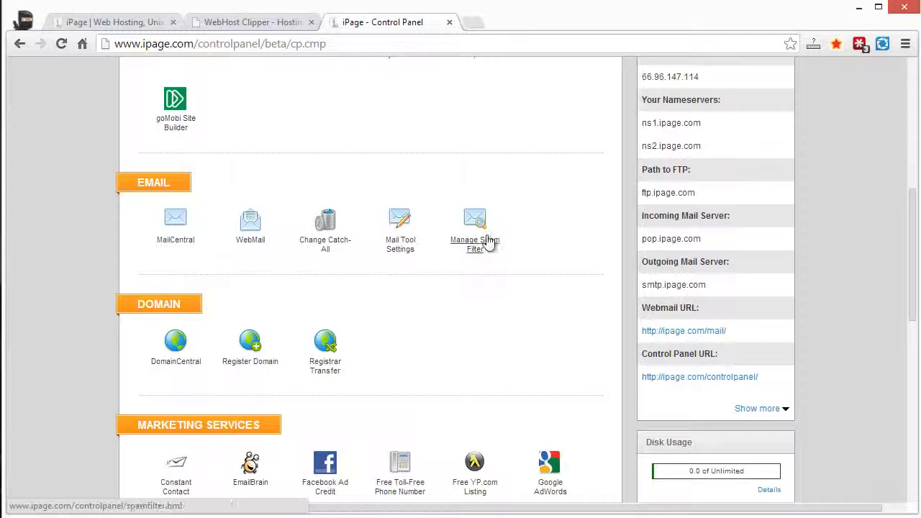
{"action": "scroll", "scroll_direction": "down", "scroll_amount": 3}
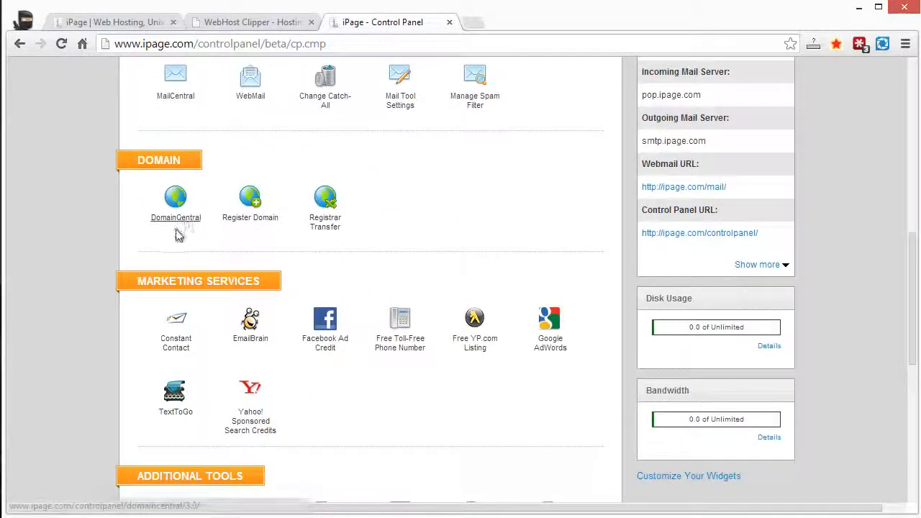
{"action": "mouse_move", "coordinate": [250, 217]}
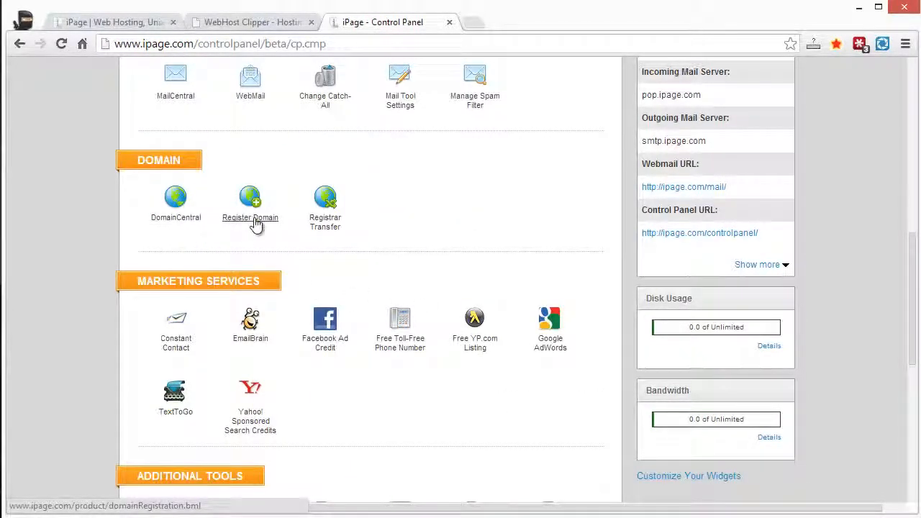
{"action": "mouse_move", "coordinate": [261, 271]}
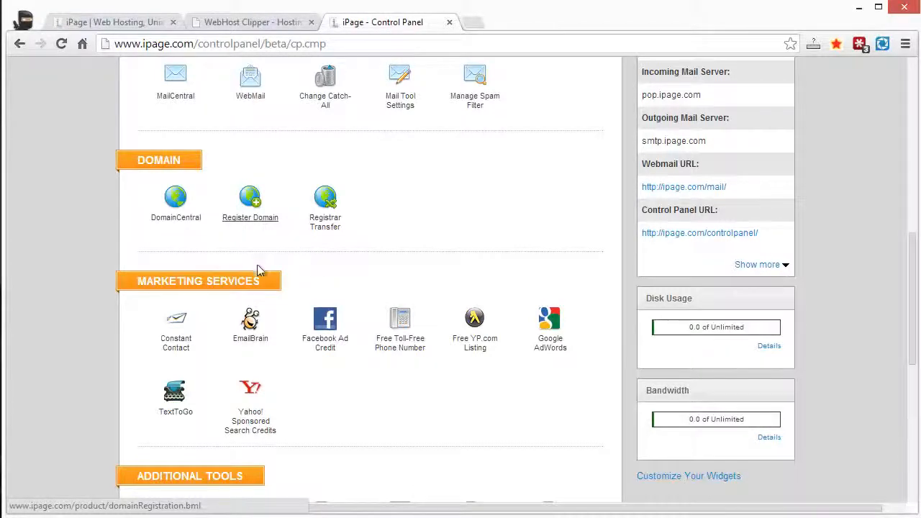
{"action": "mouse_move", "coordinate": [323, 407]}
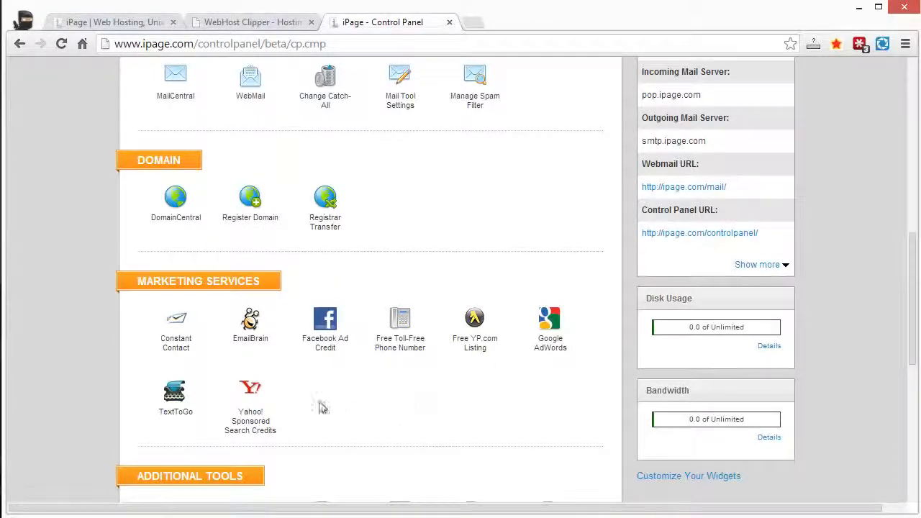
{"action": "scroll", "scroll_direction": "down", "scroll_amount": 3}
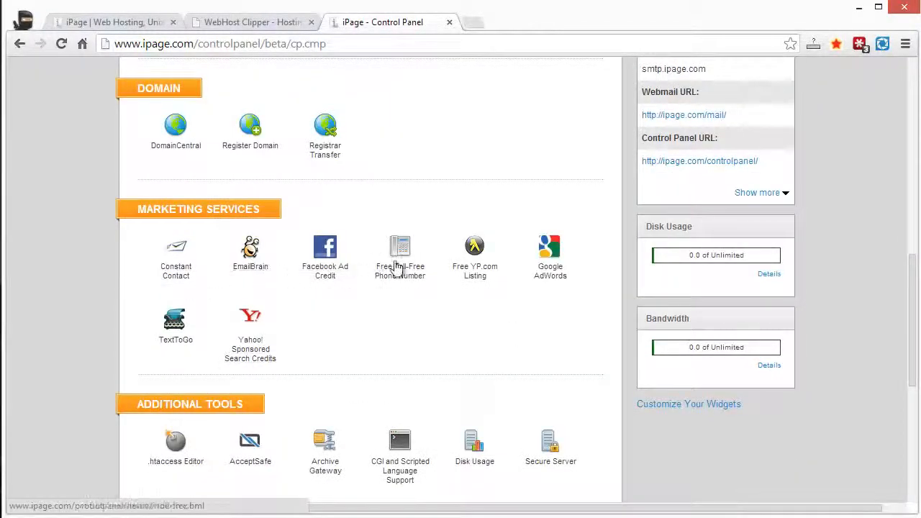
{"action": "scroll", "scroll_direction": "down", "scroll_amount": 3}
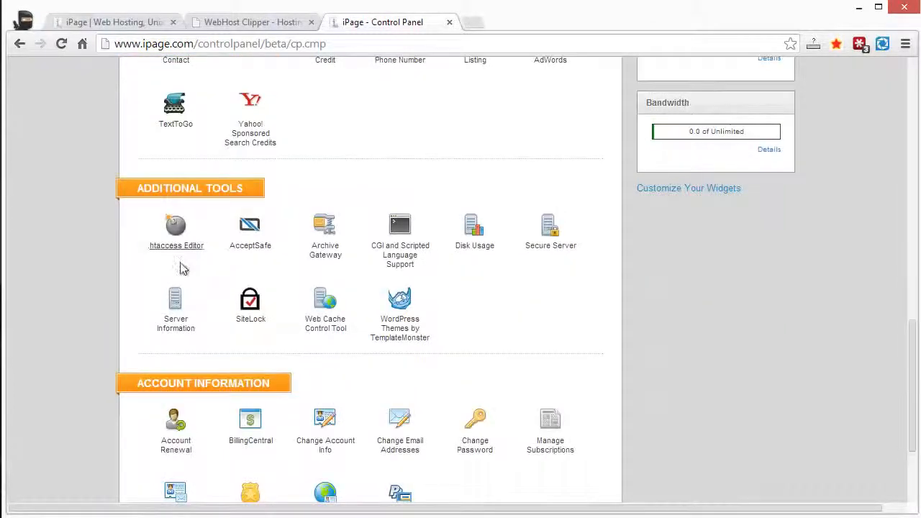
{"action": "scroll", "scroll_direction": "down", "scroll_amount": 3}
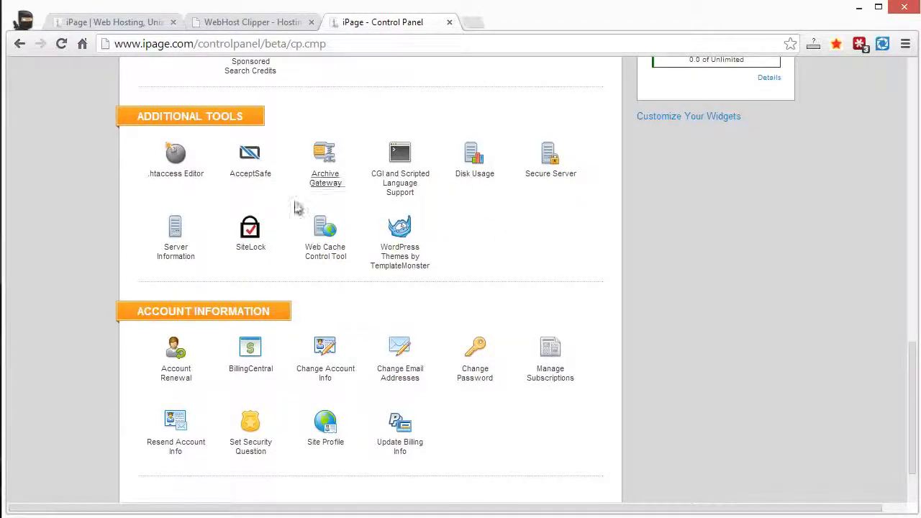
{"action": "mouse_move", "coordinate": [550, 400]}
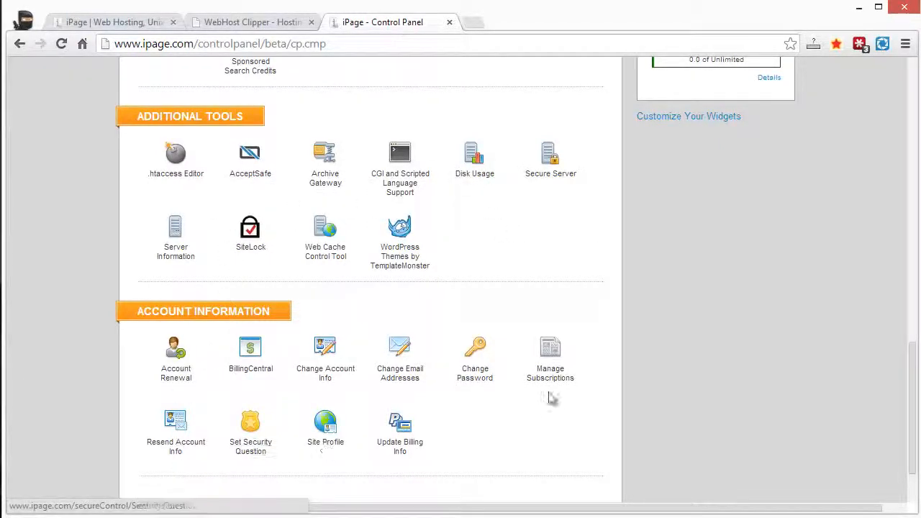
{"action": "scroll", "scroll_direction": "up", "scroll_amount": 3}
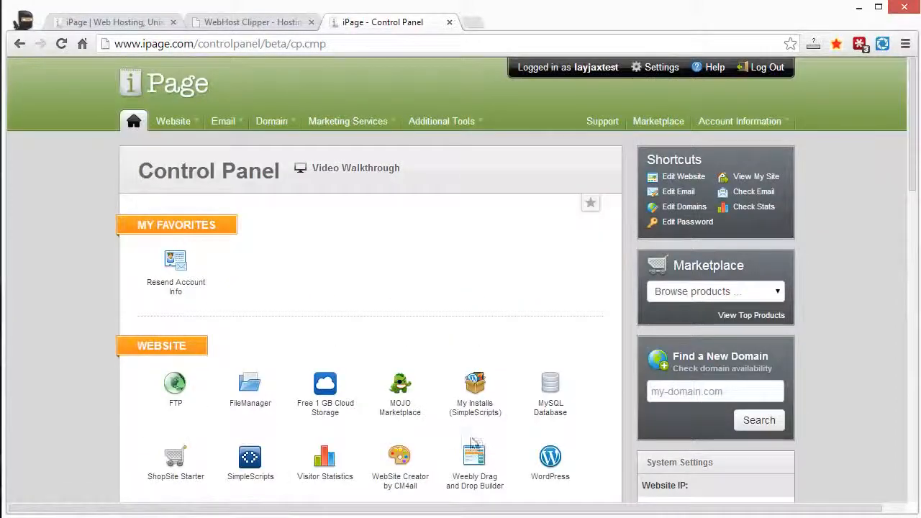
{"action": "scroll", "scroll_direction": "down", "scroll_amount": 3}
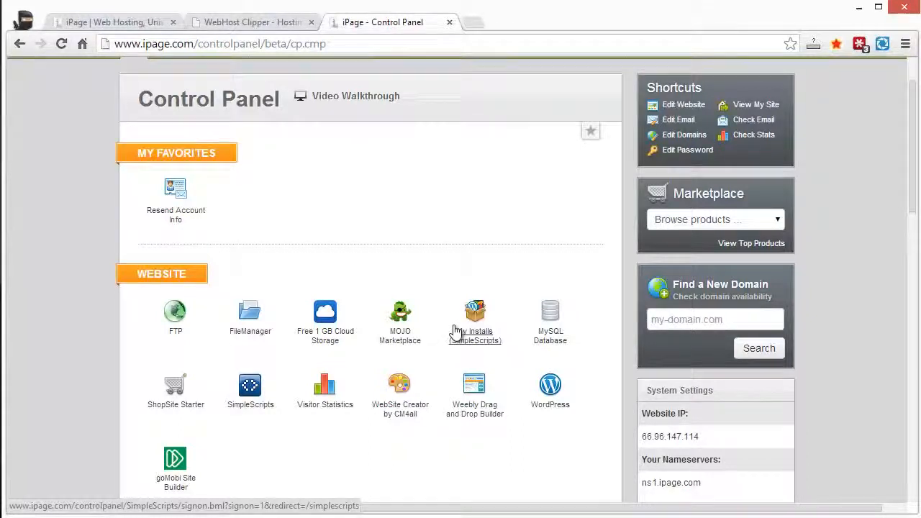
{"action": "mouse_move", "coordinate": [425, 219]}
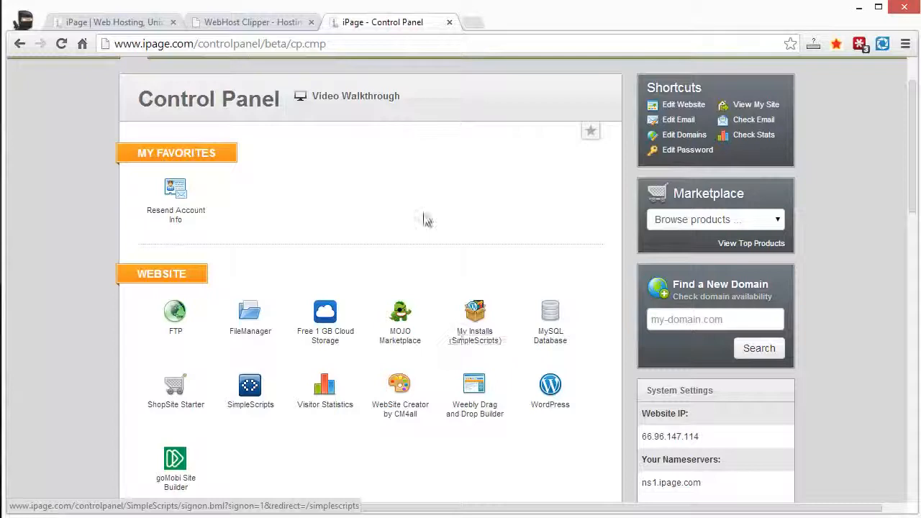
{"action": "left_click", "coordinate": [252, 22]}
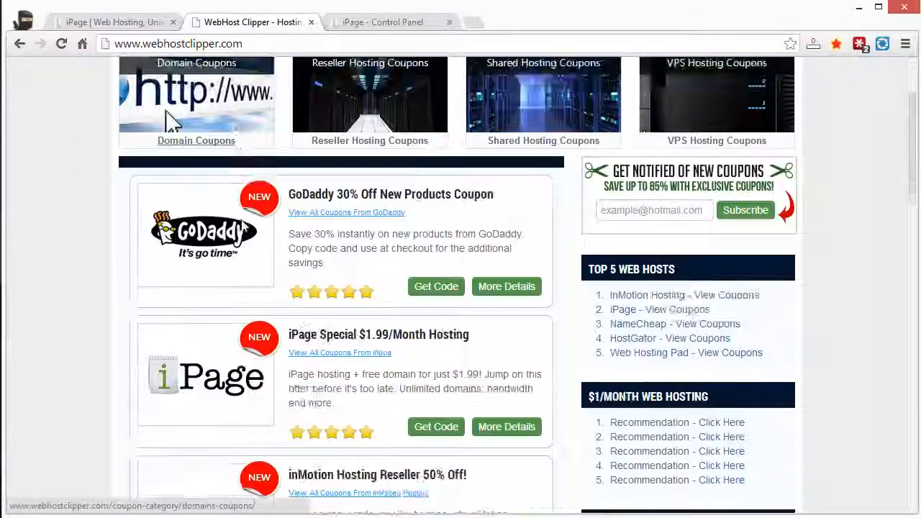
- Scroll WebHost Clipper's coupon listings and return to the top of the homepage
{"action": "scroll", "scroll_direction": "down", "scroll_amount": 3}
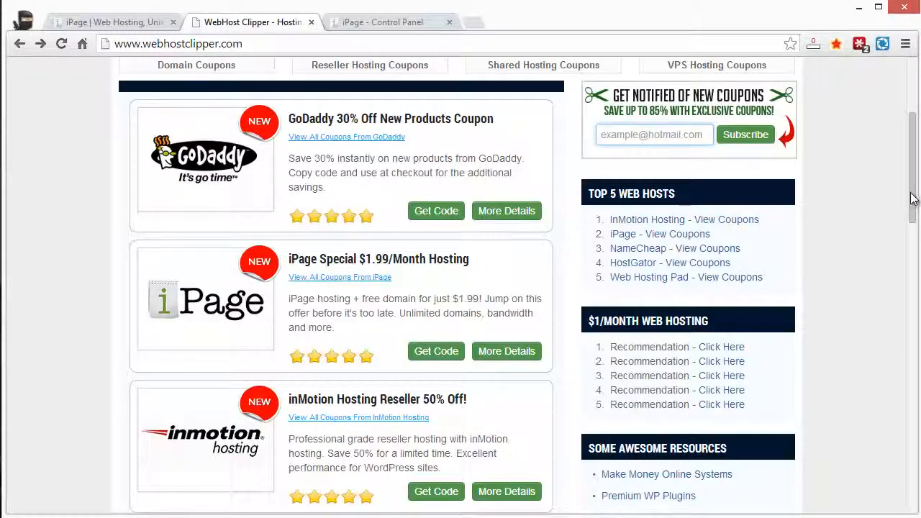
{"action": "scroll", "scroll_direction": "up", "scroll_amount": 3}
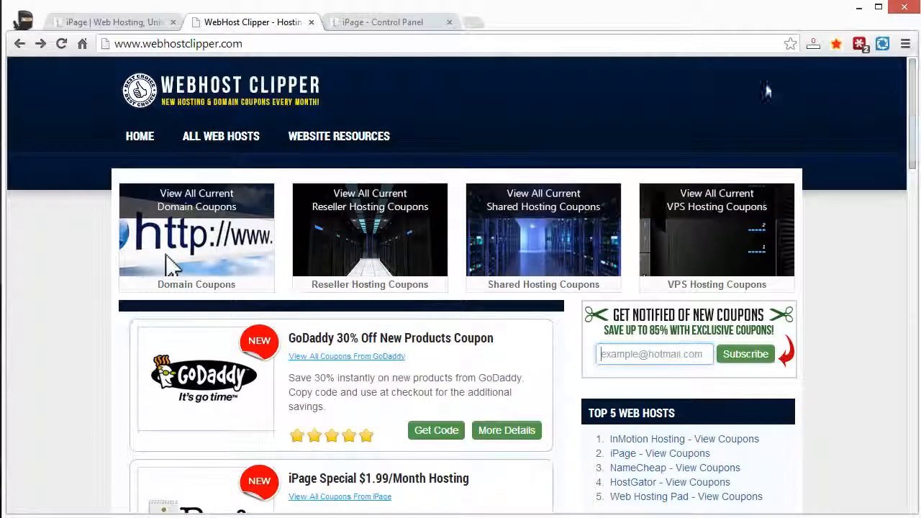